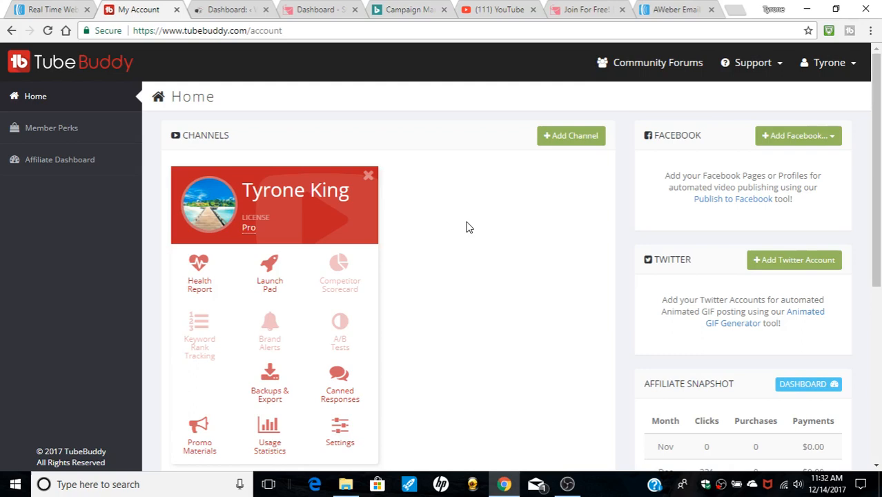
{"action": "mouse_move", "coordinate": [835, 149]}
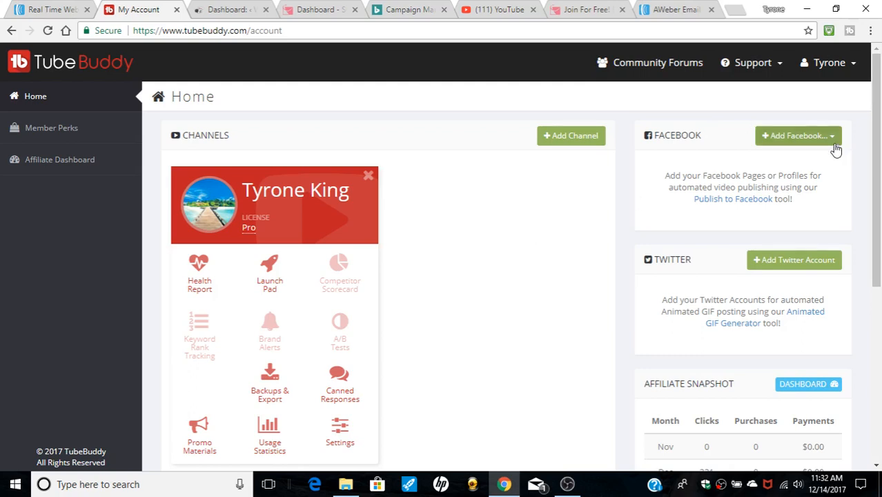
{"action": "mouse_move", "coordinate": [686, 176]}
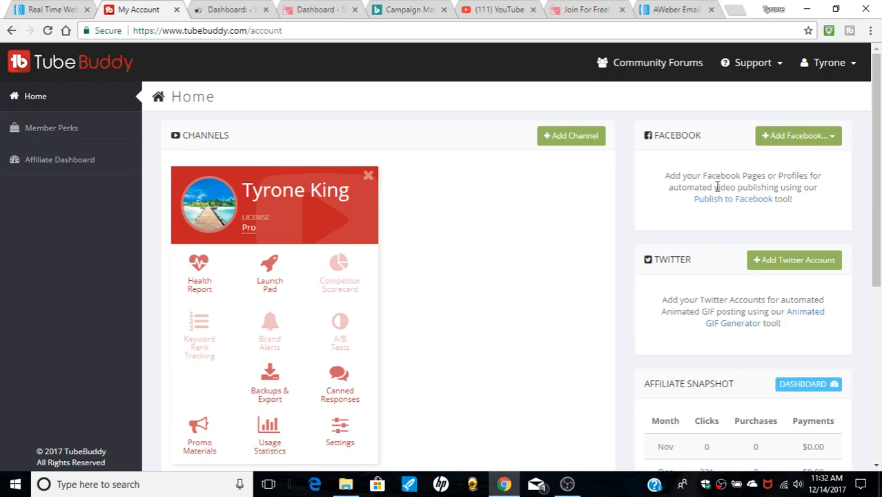
{"action": "mouse_move", "coordinate": [710, 187]}
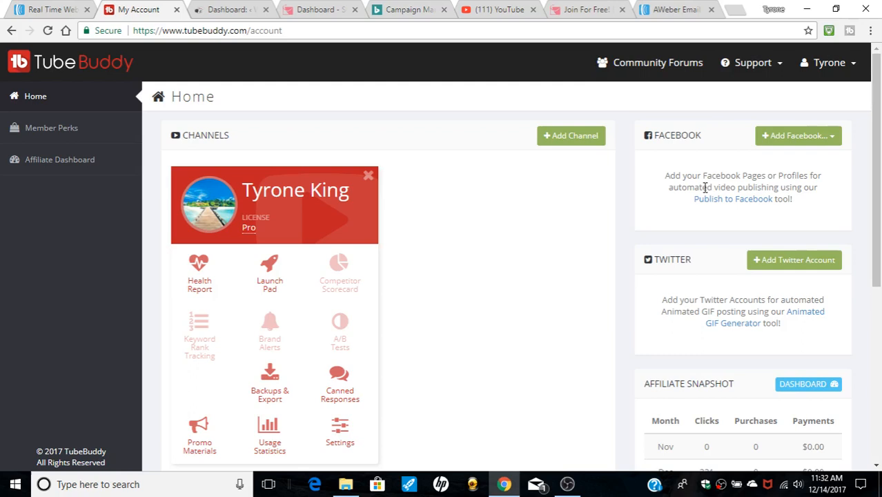
{"action": "mouse_move", "coordinate": [687, 300]}
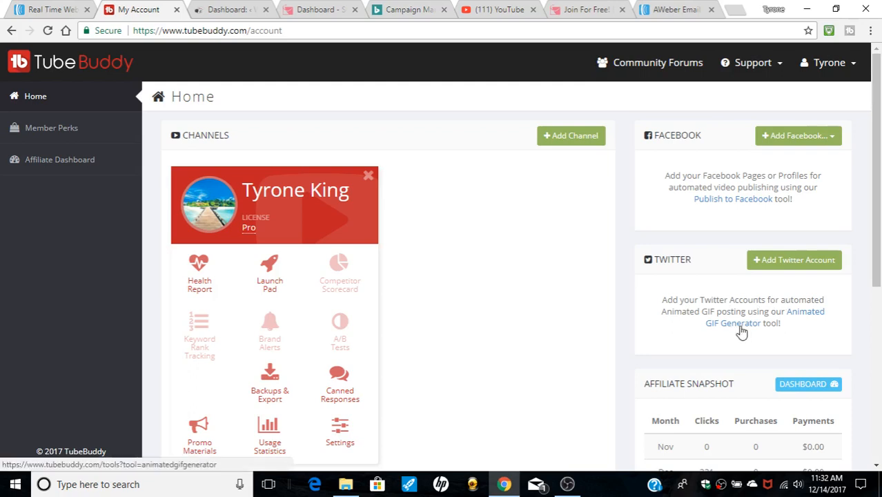
{"action": "mouse_move", "coordinate": [600, 276]}
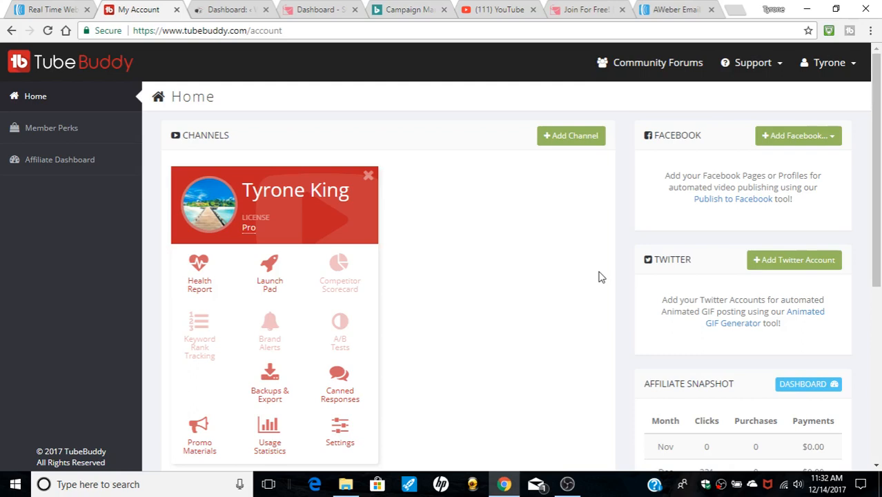
{"action": "mouse_move", "coordinate": [532, 269]}
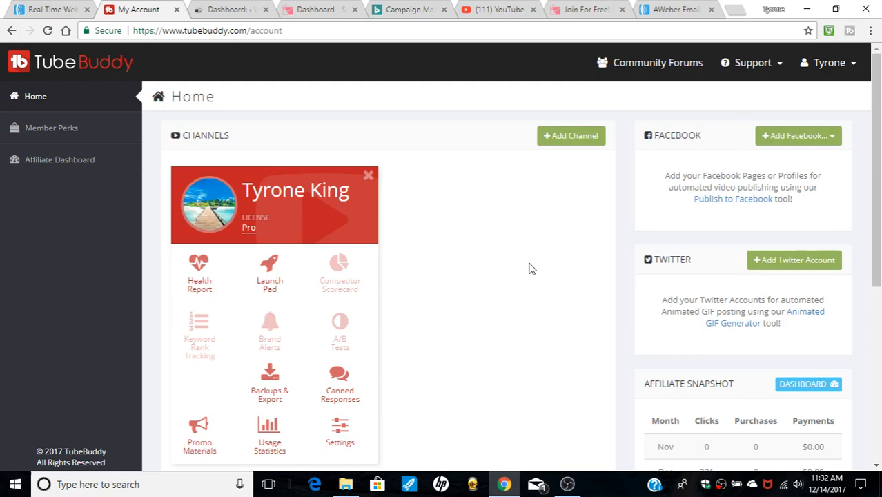
{"action": "mouse_move", "coordinate": [287, 271]}
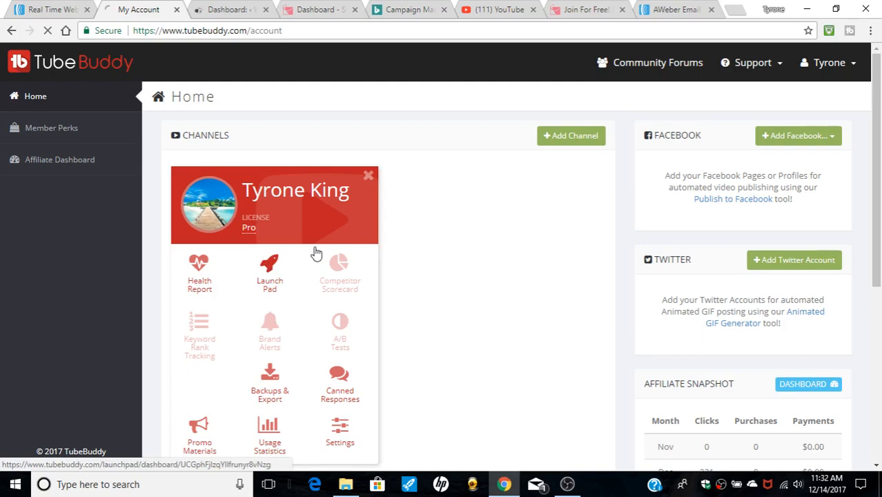
Open the channel's Launch Pad and scroll through the Recently Processed Videos list.
{"action": "left_click", "coordinate": [270, 265]}
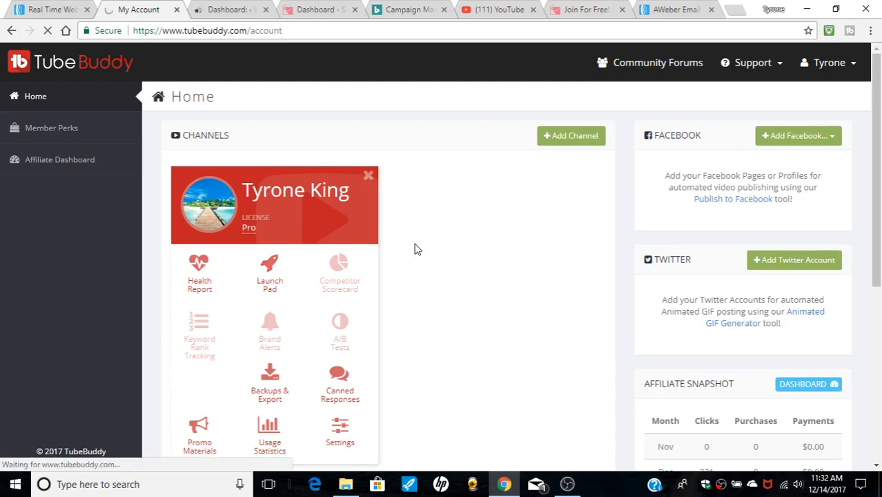
{"action": "left_click", "coordinate": [269, 273]}
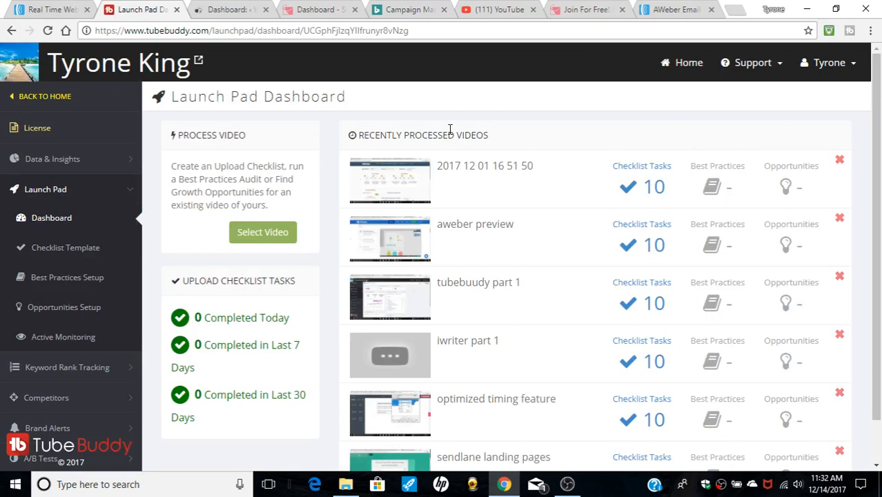
{"action": "scroll", "scroll_direction": "down", "scroll_amount": 3}
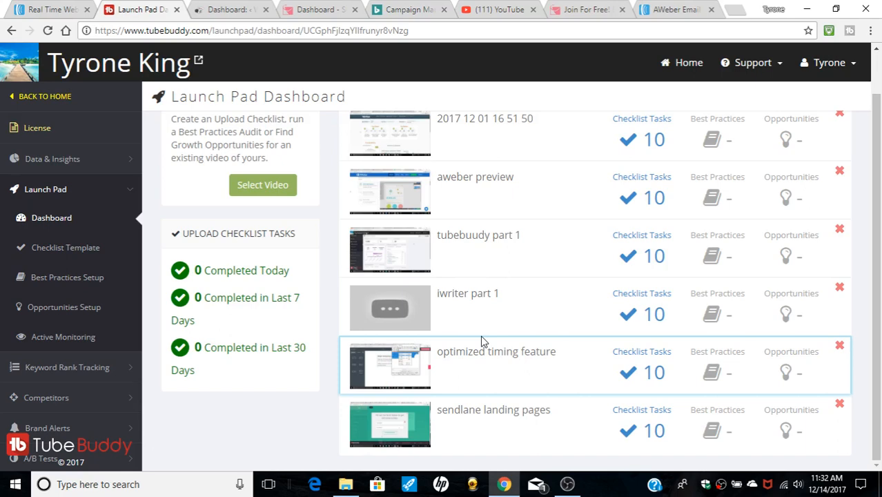
{"action": "scroll", "scroll_direction": "up", "scroll_amount": 3}
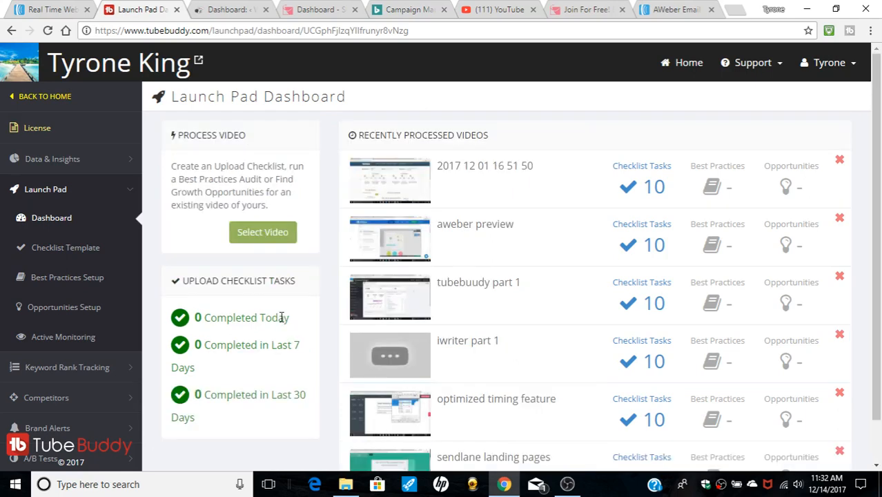
{"action": "mouse_move", "coordinate": [231, 373]}
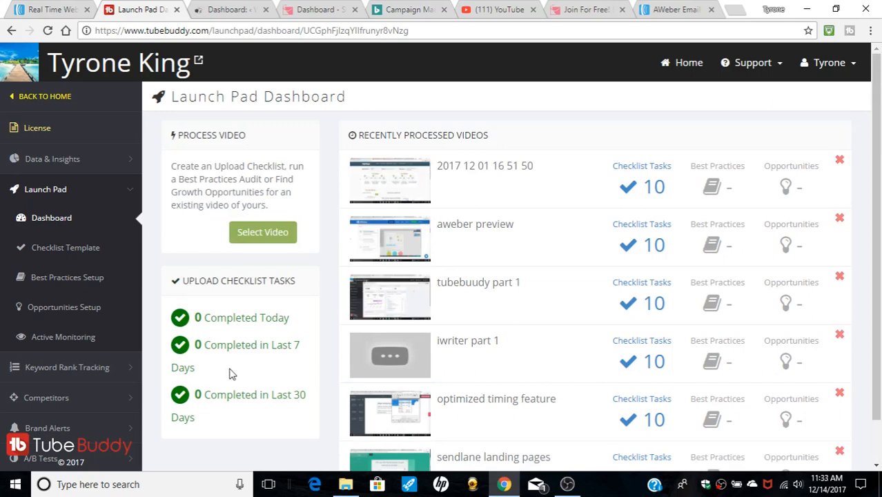
{"action": "mouse_move", "coordinate": [267, 301]}
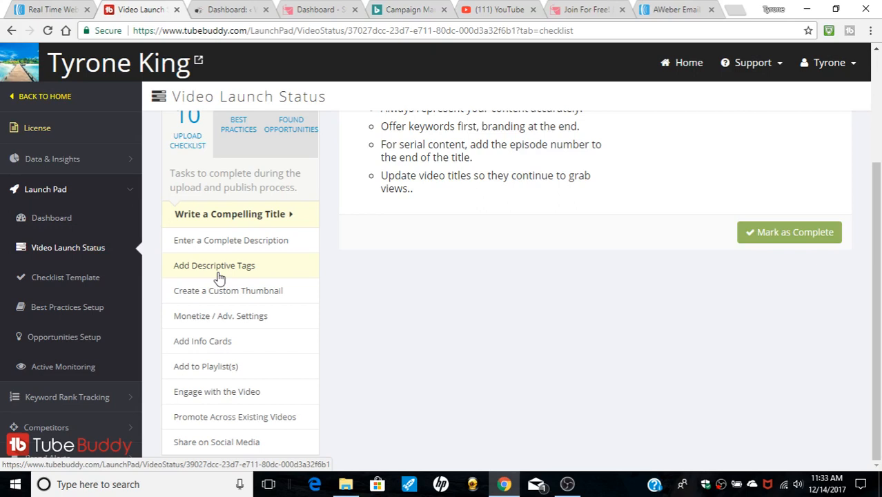
{"action": "mouse_move", "coordinate": [230, 240]}
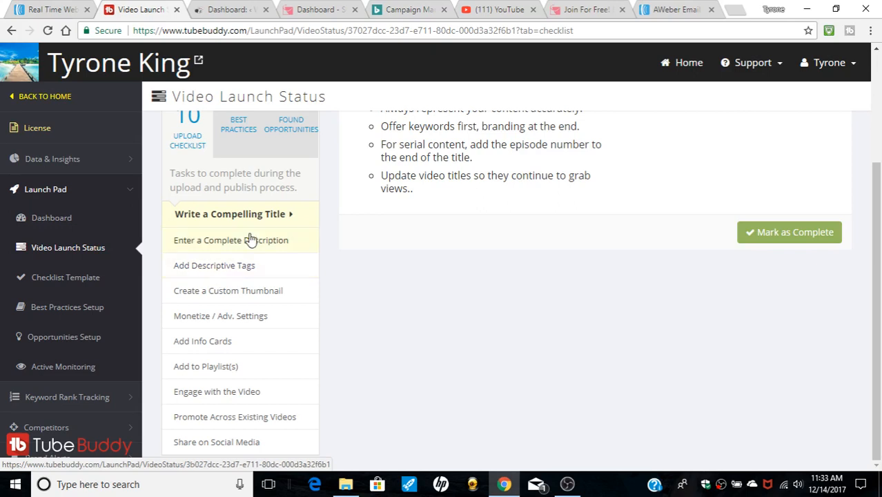
{"action": "mouse_move", "coordinate": [234, 265]}
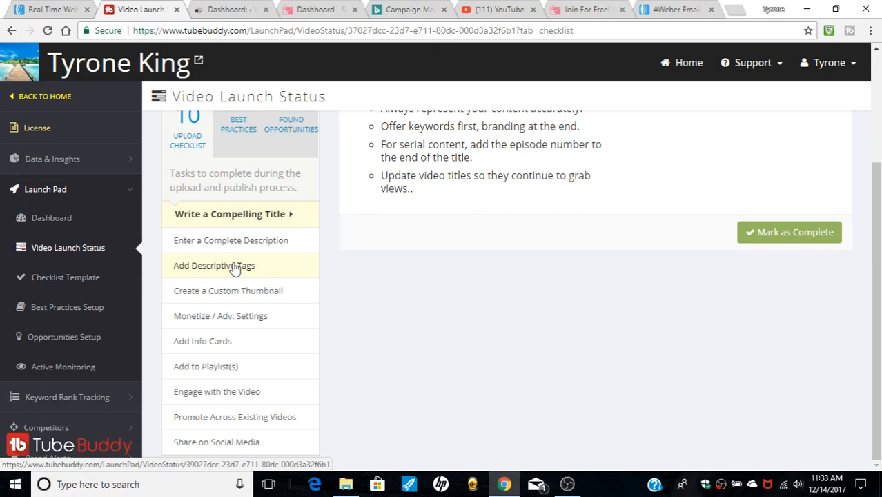
{"action": "mouse_move", "coordinate": [230, 447]}
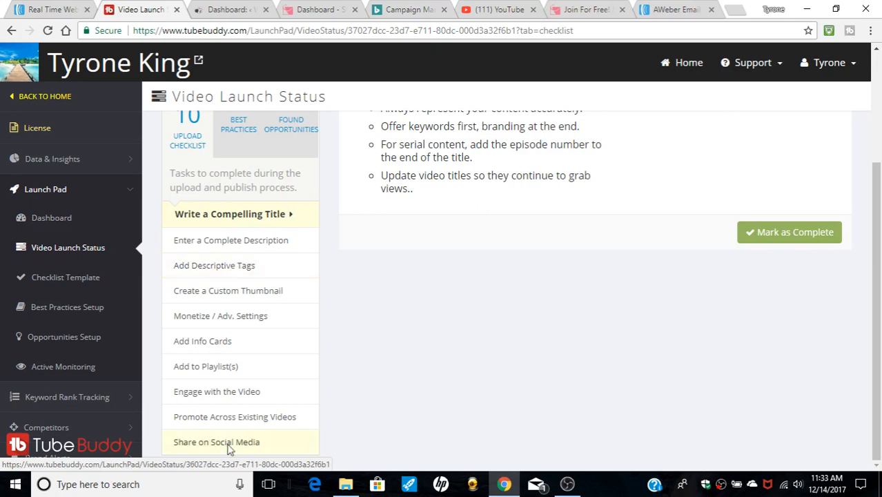
Select the Share on Social Media task in the video's upload checklist.
{"action": "left_click", "coordinate": [217, 441]}
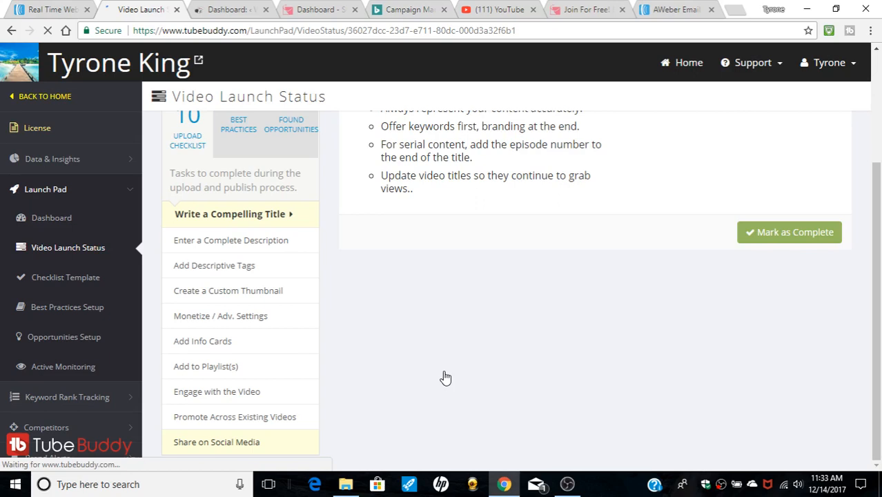
Mark Share on Social Media complete and return to the Launch Pad Dashboard.
{"action": "left_click", "coordinate": [216, 441]}
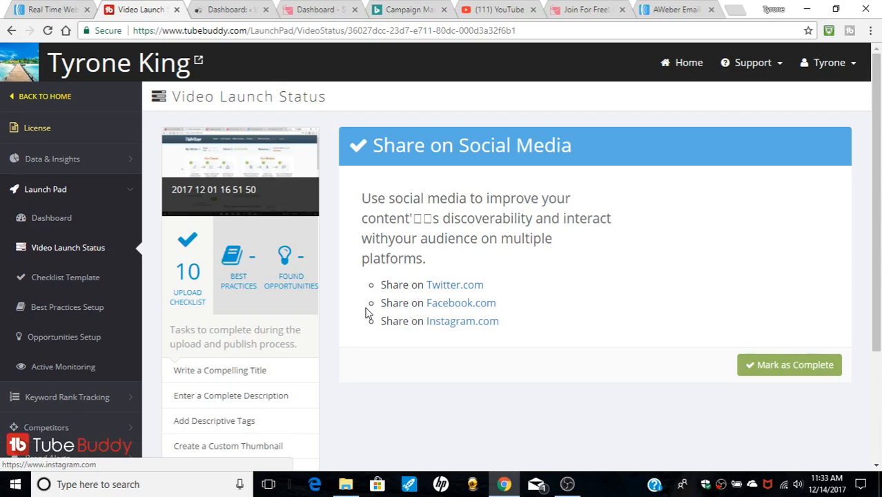
{"action": "left_click", "coordinate": [788, 364]}
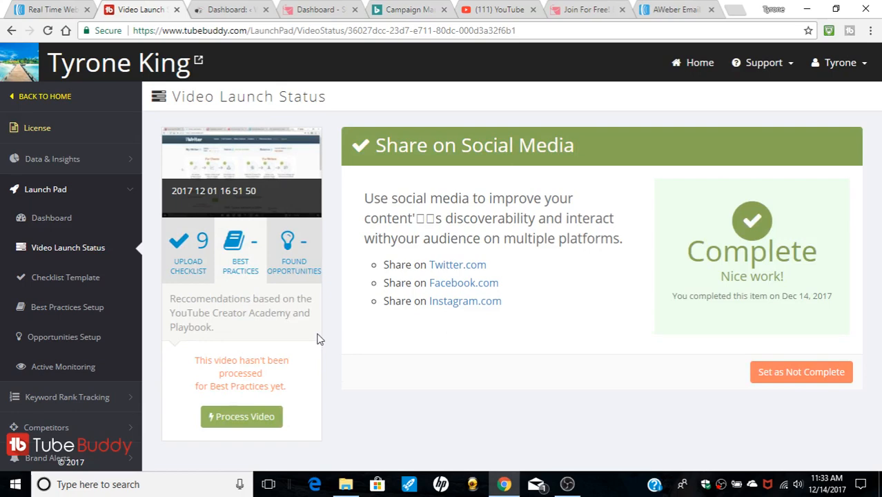
{"action": "mouse_move", "coordinate": [289, 248]}
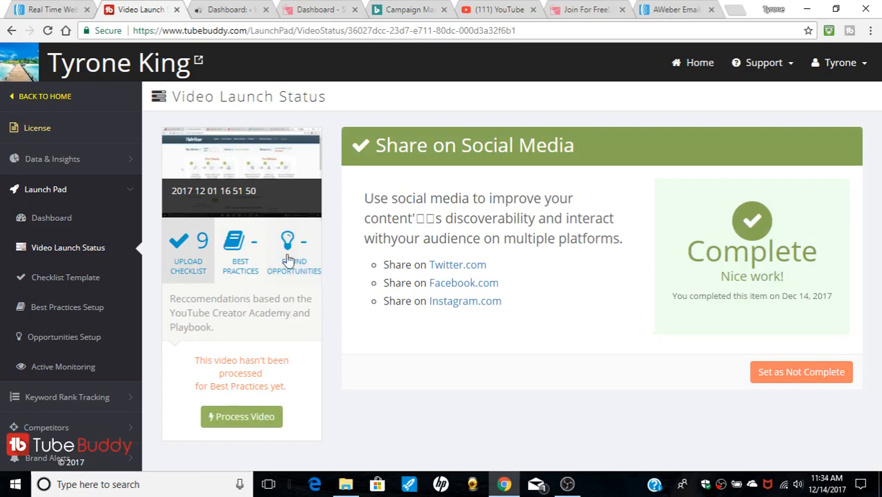
{"action": "left_click", "coordinate": [294, 252]}
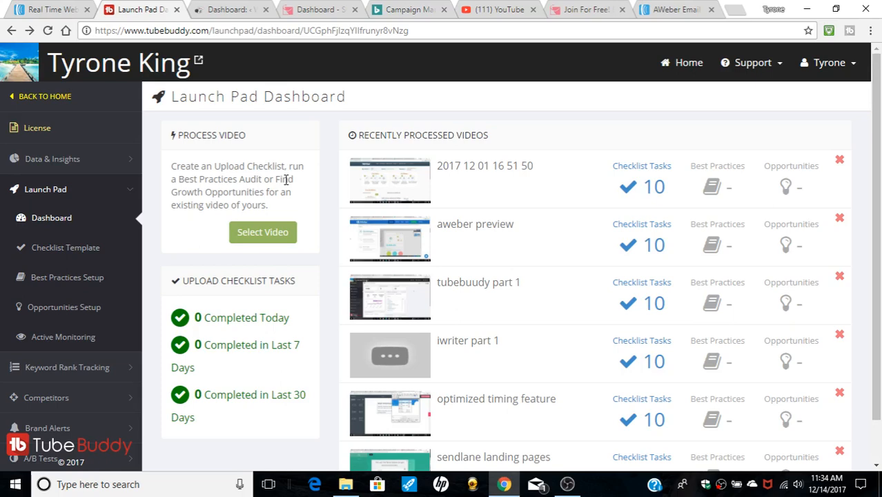
{"action": "mouse_move", "coordinate": [617, 94]}
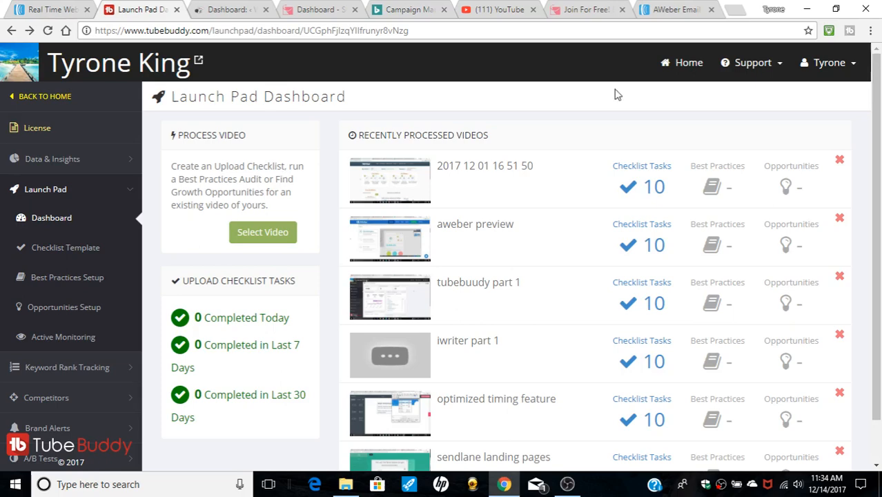